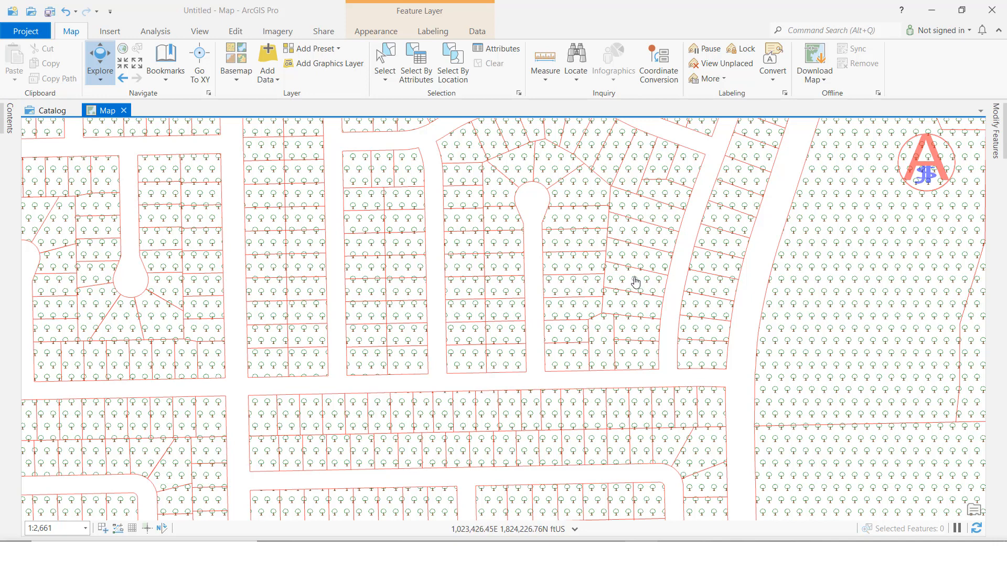
mouse_move(811, 256)
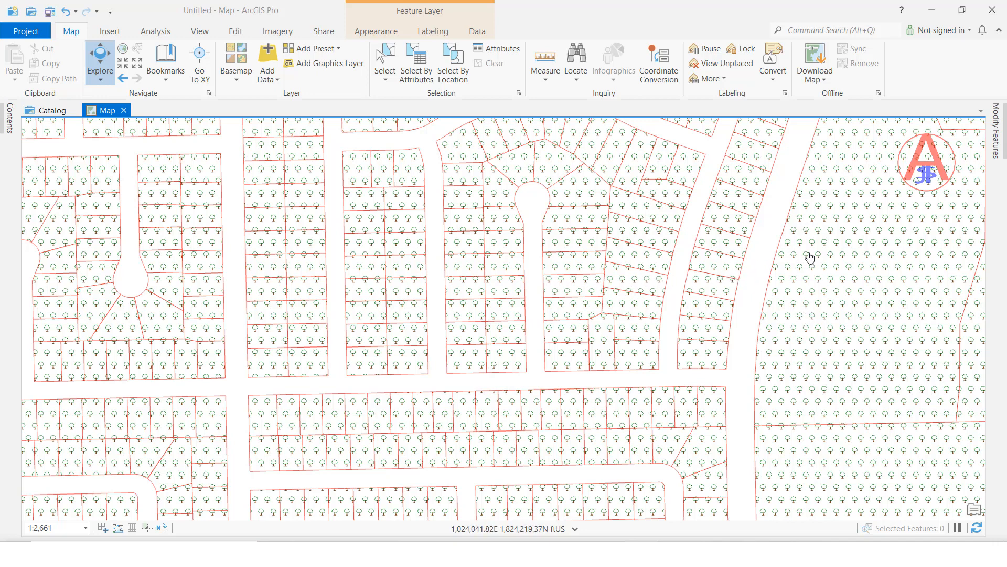
mouse_move(796, 249)
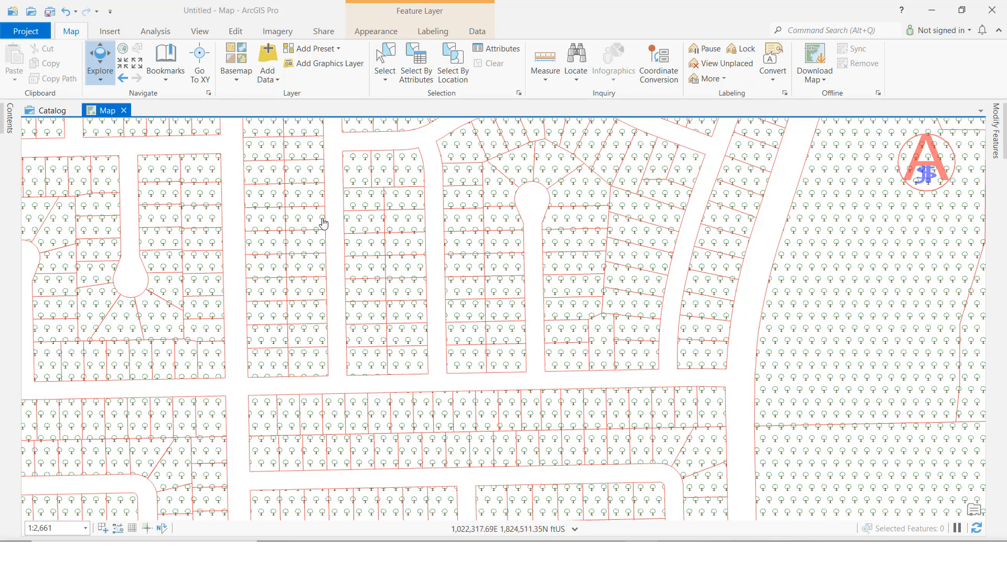
mouse_move(375, 173)
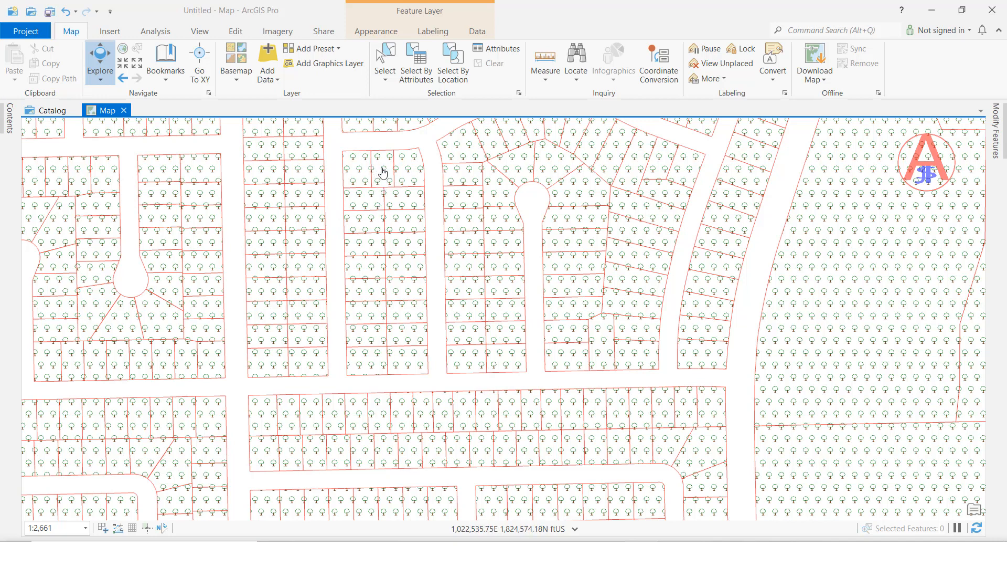
mouse_move(386, 181)
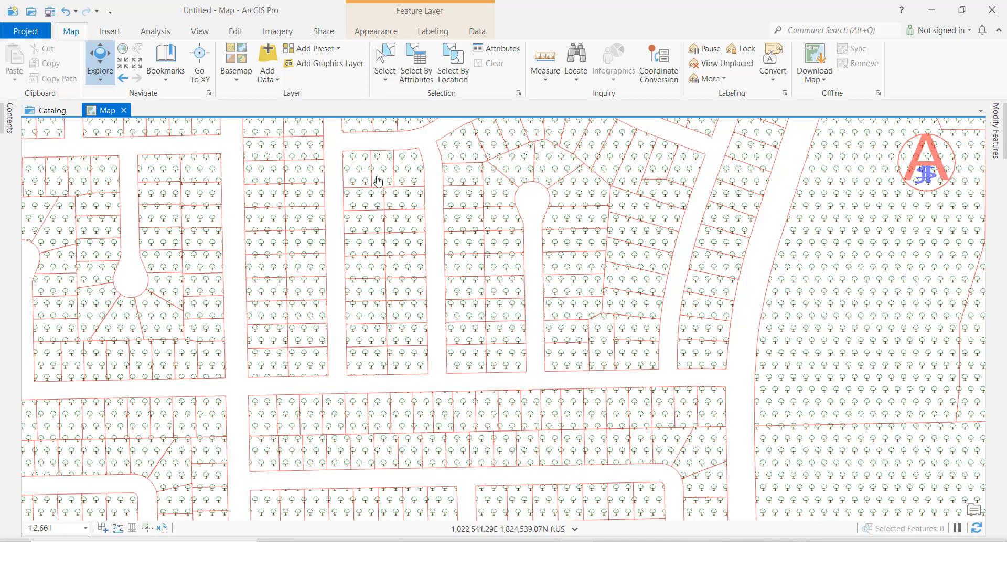
mouse_move(385, 201)
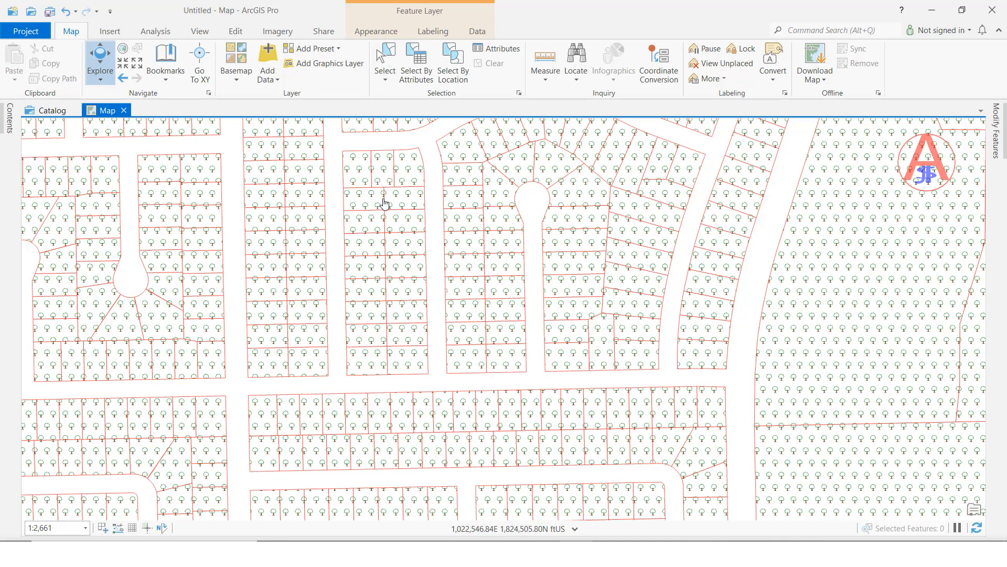
mouse_move(381, 219)
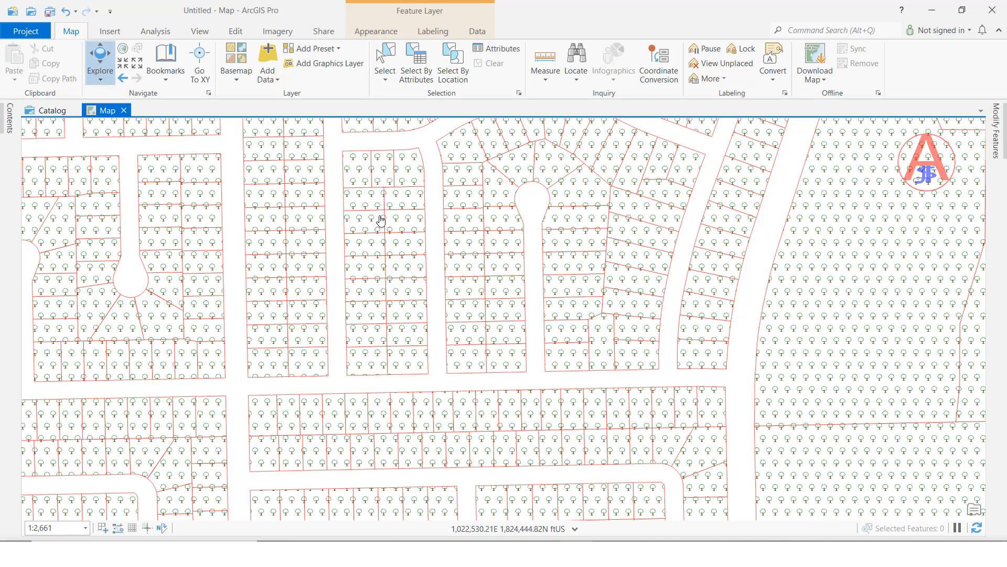
Identify the parcel near the top of the block left of the upper cul-de-sac.
left_click(383, 171)
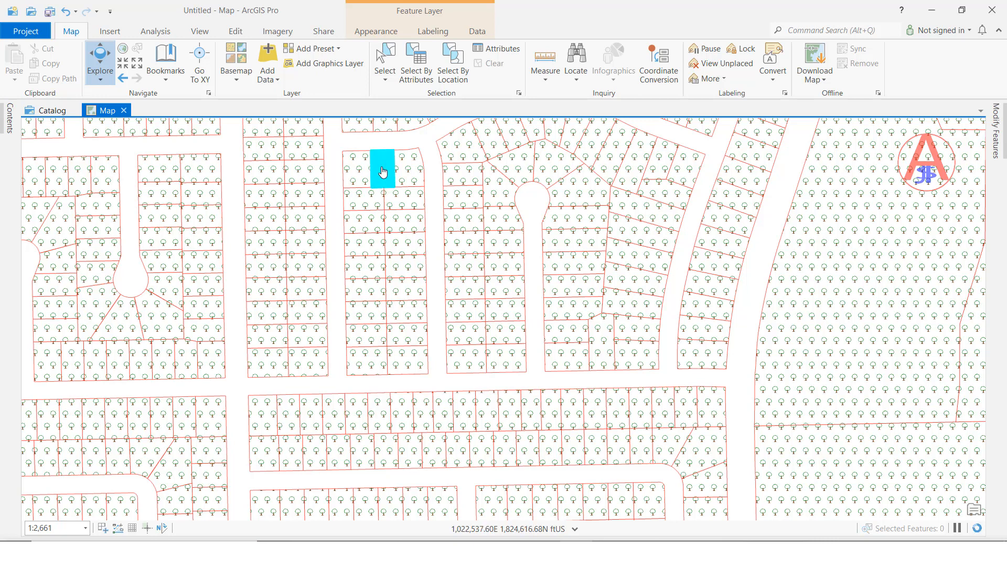
Scroll the parcel's pop-up down to its residential details and assessed and taxable values.
left_click(383, 171)
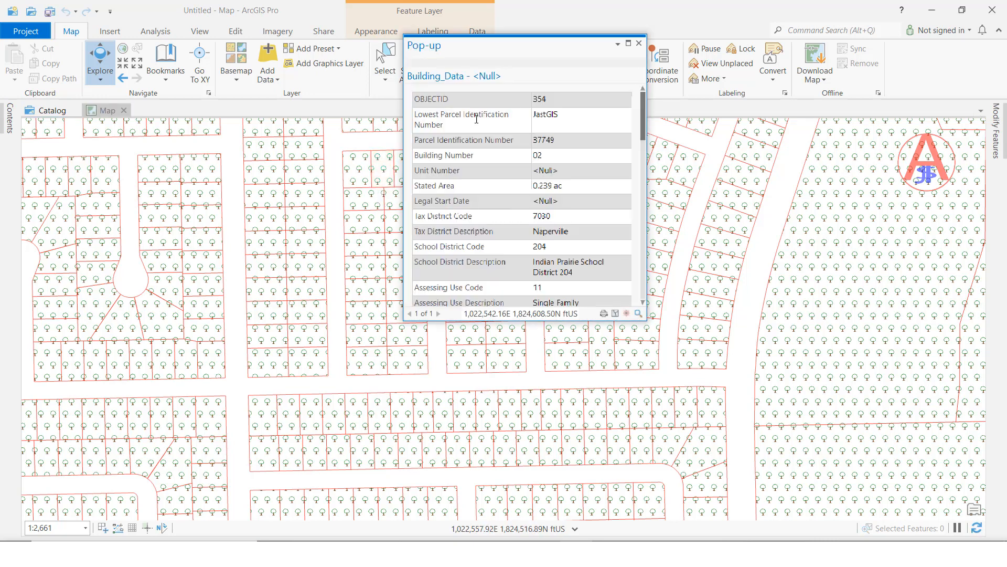
mouse_move(466, 138)
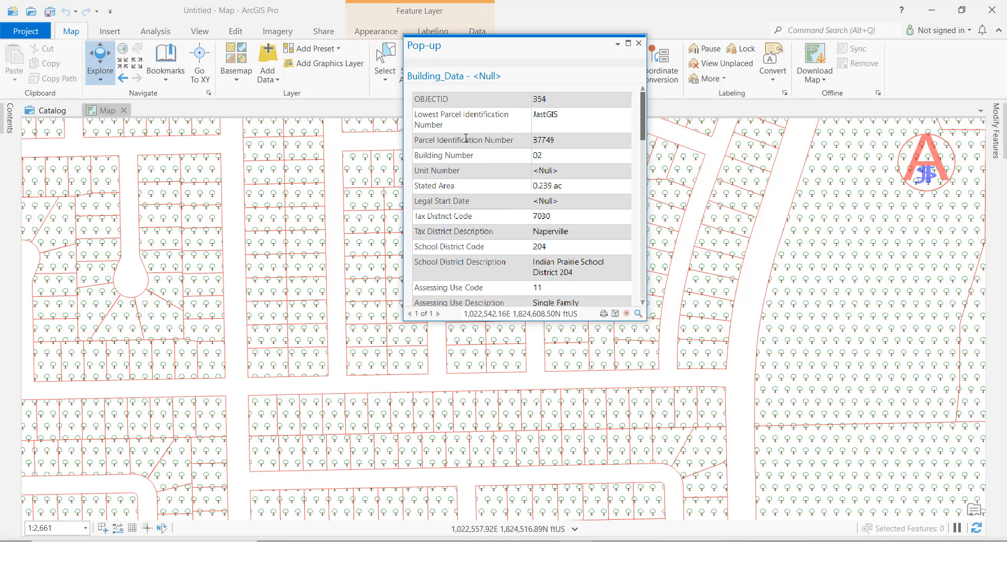
mouse_move(473, 122)
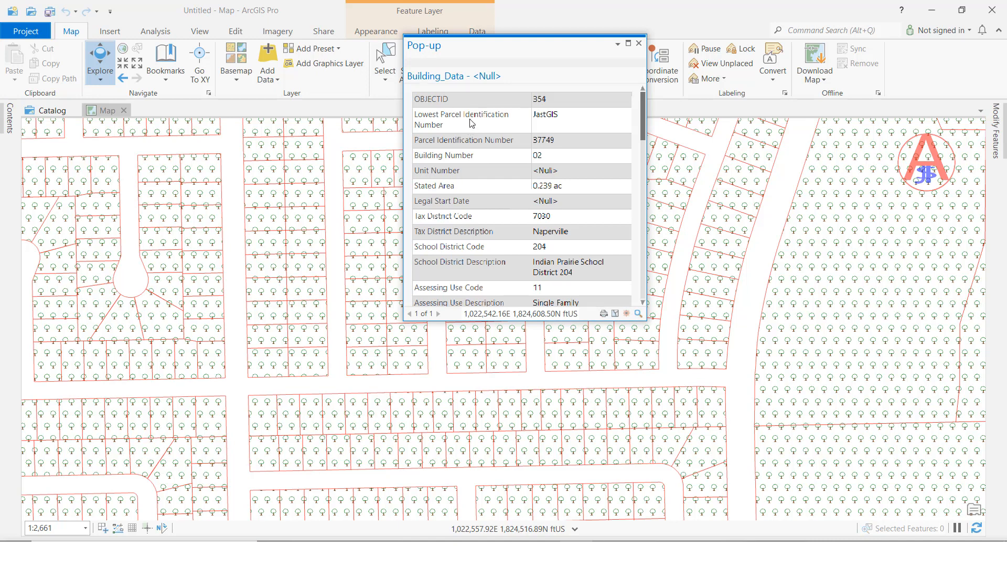
mouse_move(488, 173)
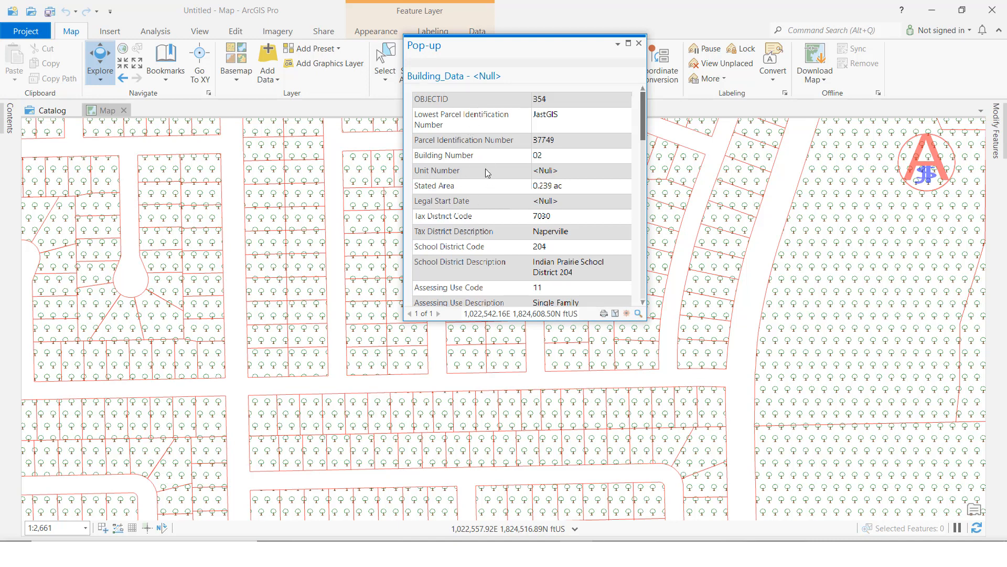
mouse_move(486, 181)
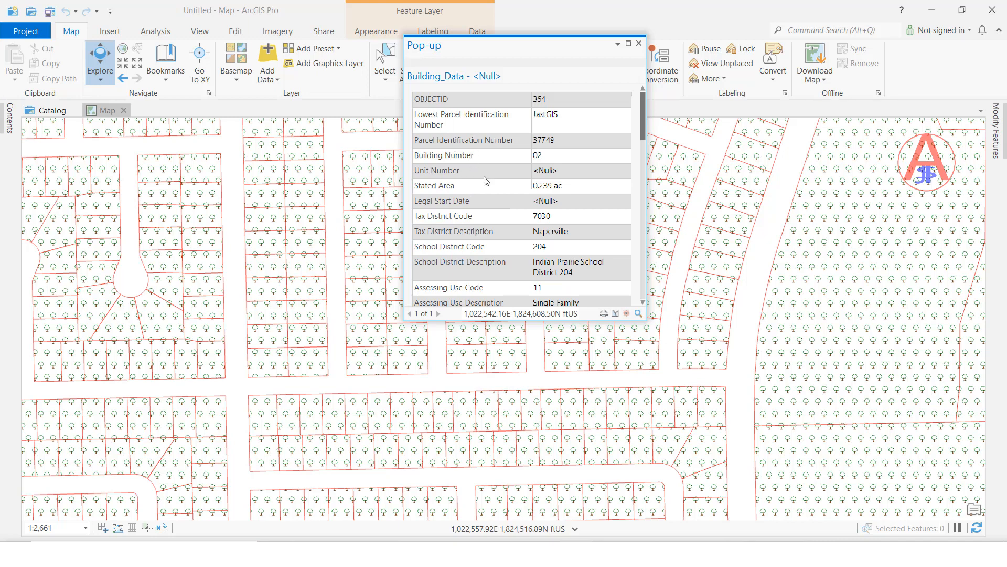
scroll("down", 3)
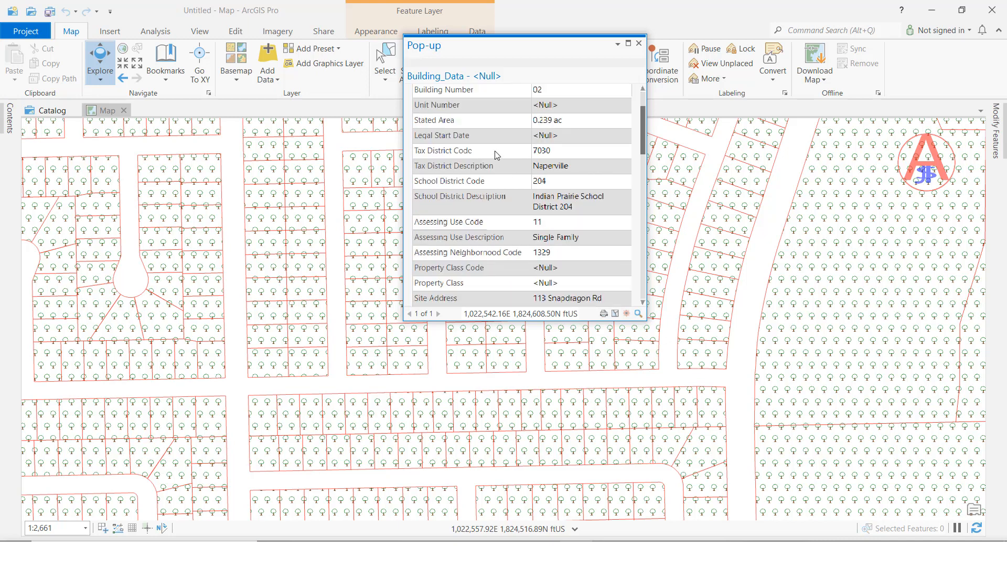
scroll("down", 3)
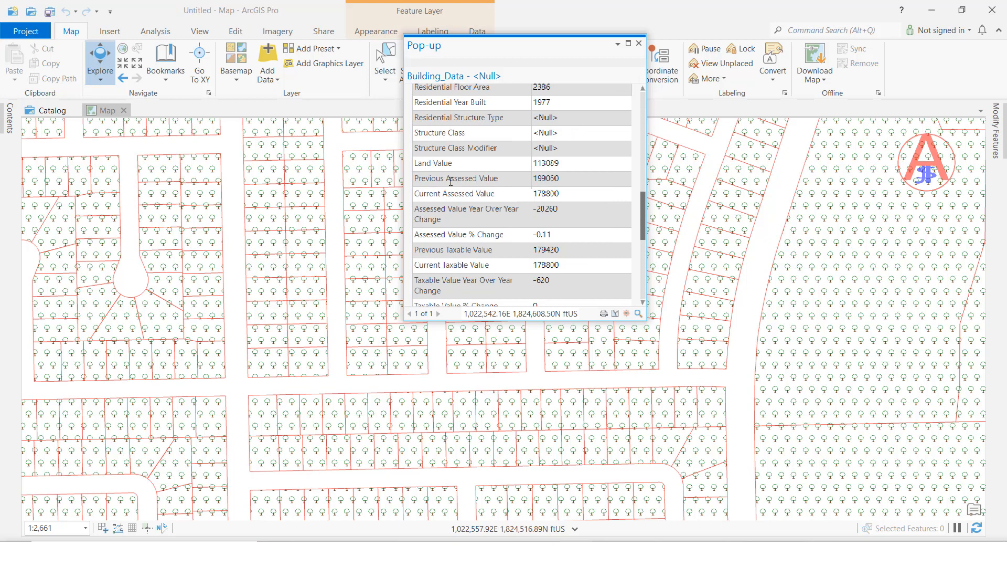
mouse_move(837, 349)
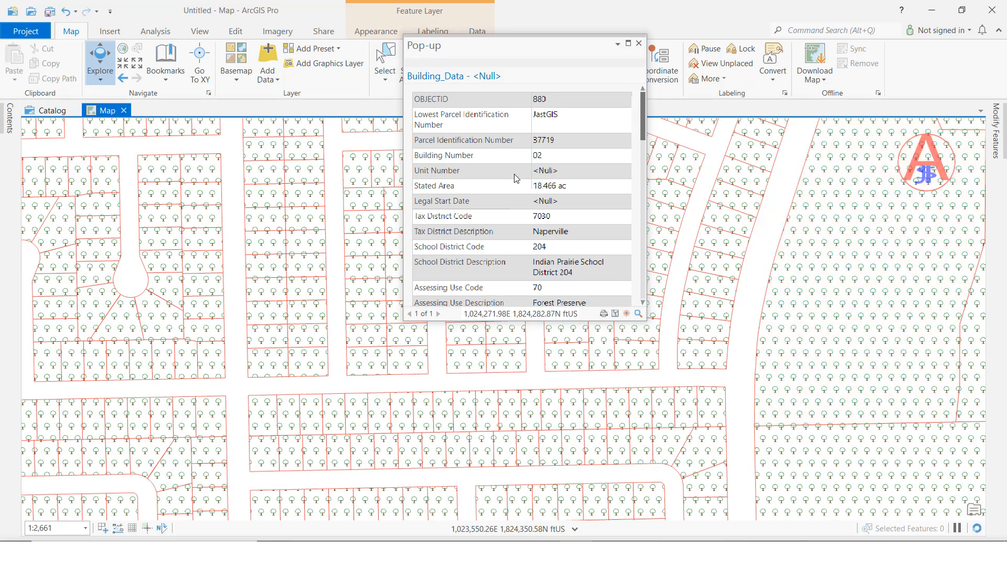
mouse_move(497, 174)
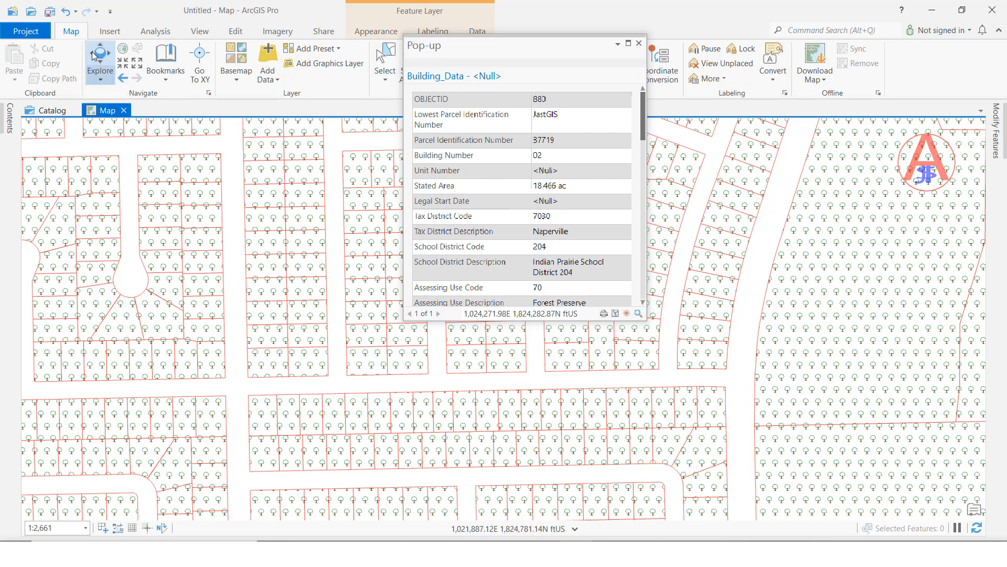
mouse_move(298, 209)
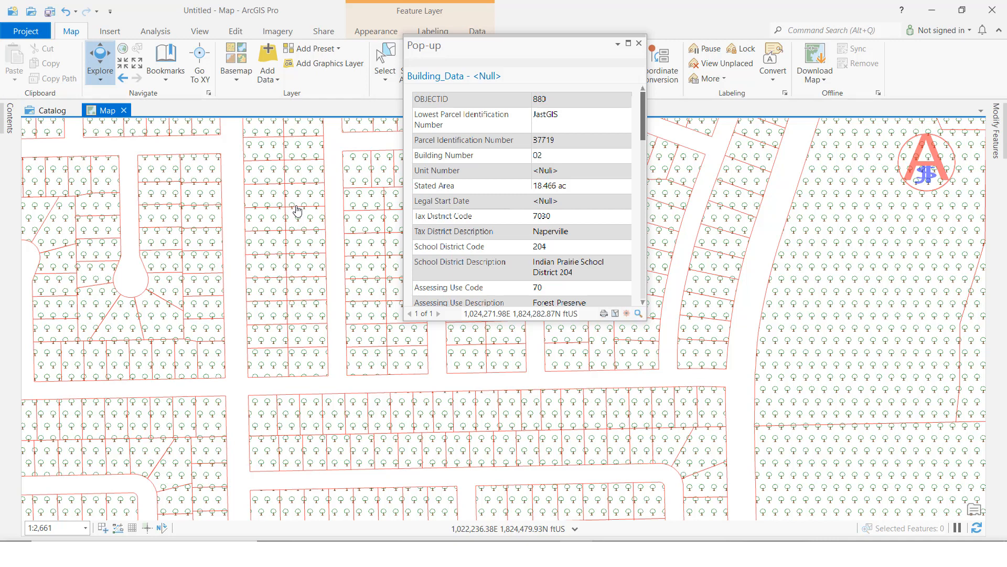
mouse_move(272, 240)
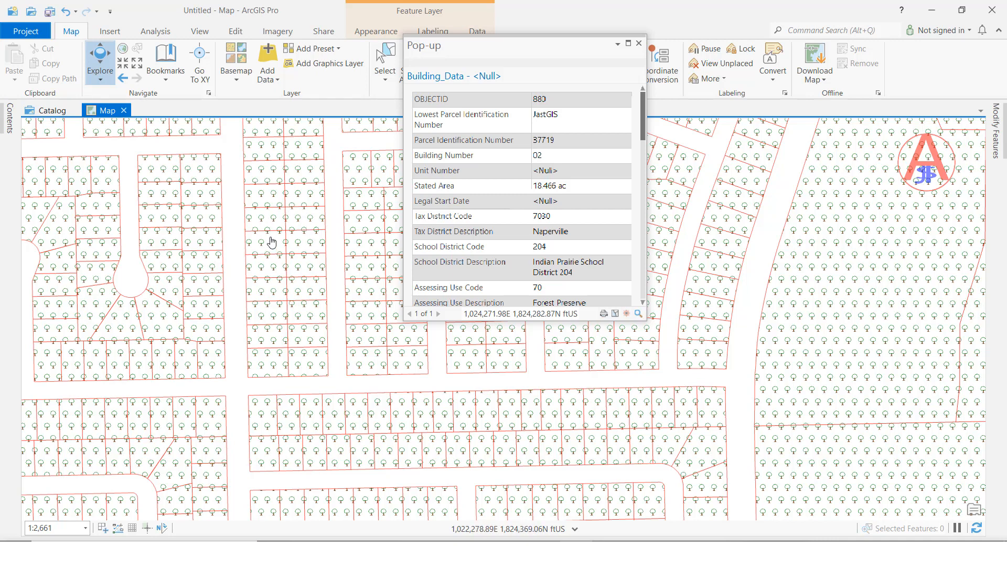
mouse_move(162, 220)
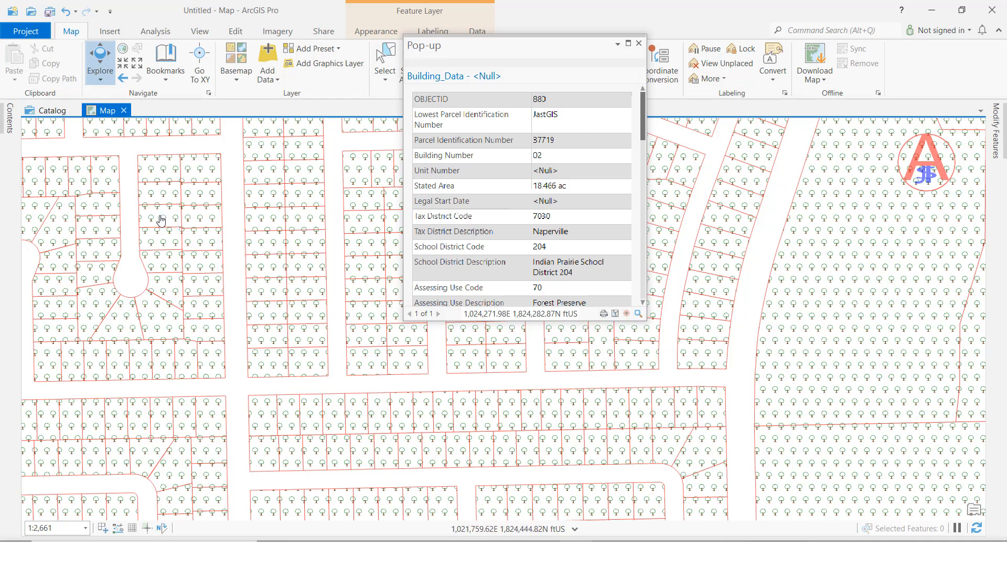
Identify the 0.275-acre single-family parcel above the left cul-de-sac.
left_click(159, 216)
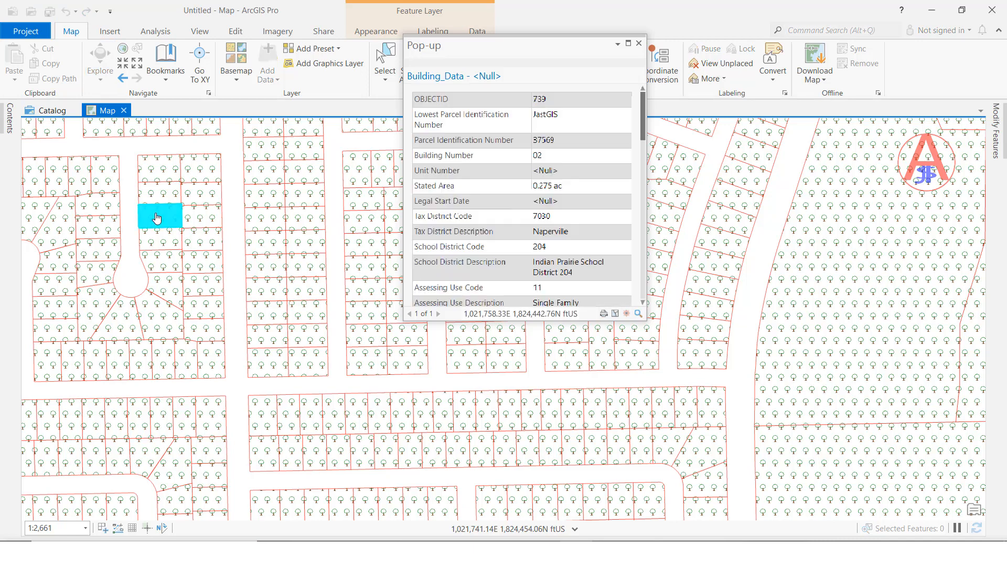